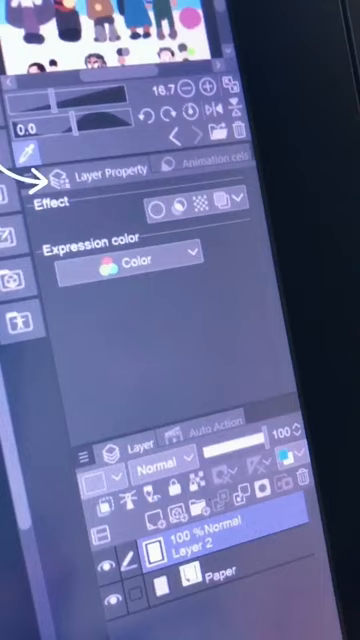
Show the Window menu's panel list with Layer Property already ticked
{"action": "left_click", "coordinate": [154, 96]}
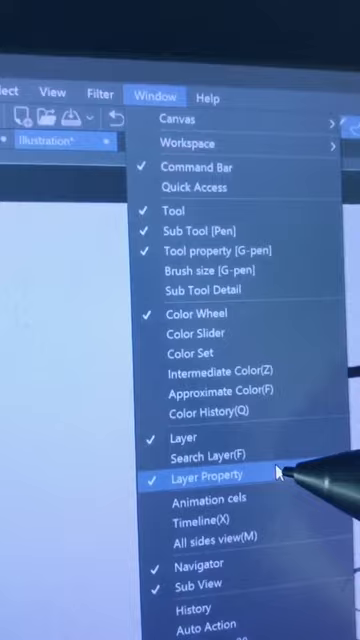